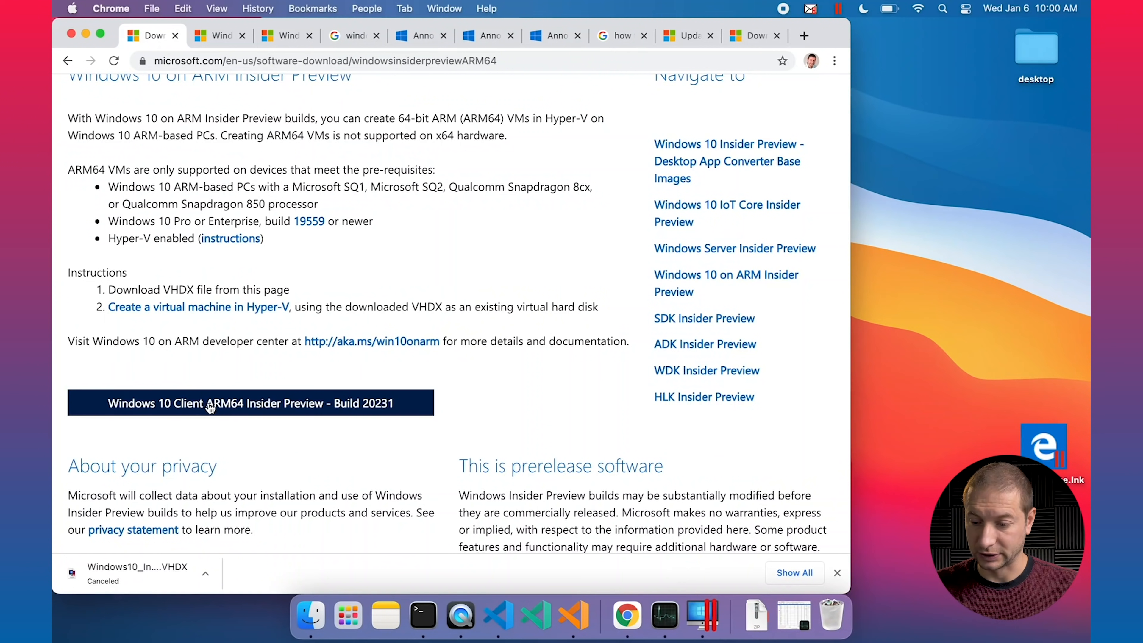
mouse_move(354, 425)
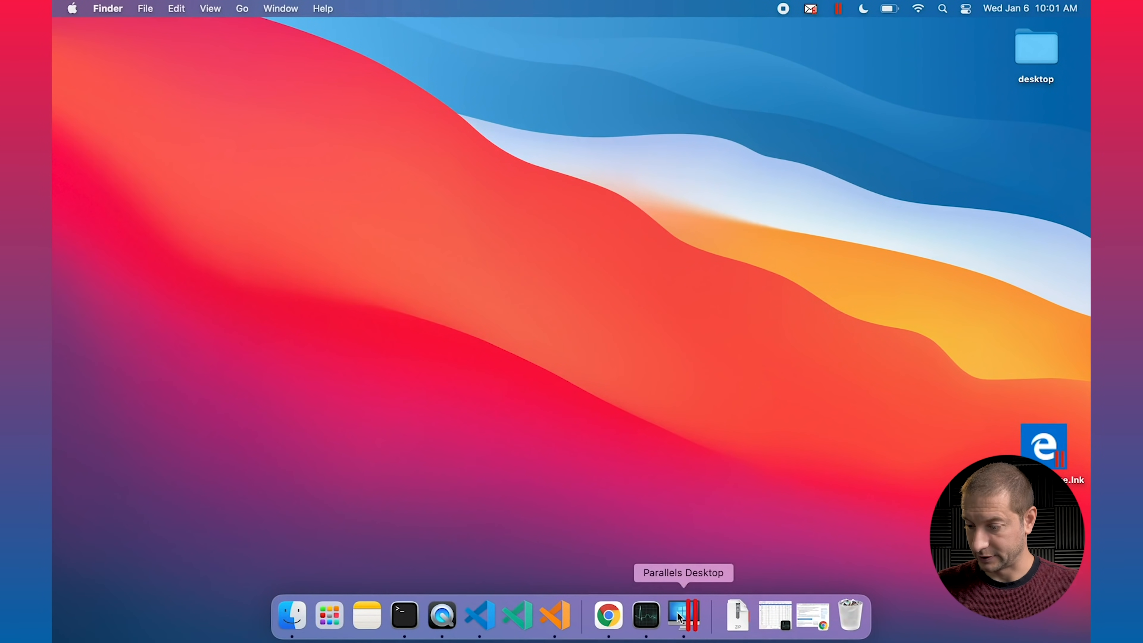
Launch Parallels Desktop from the Dock, bringing up the powered-off Windows 10 VM window
click(684, 615)
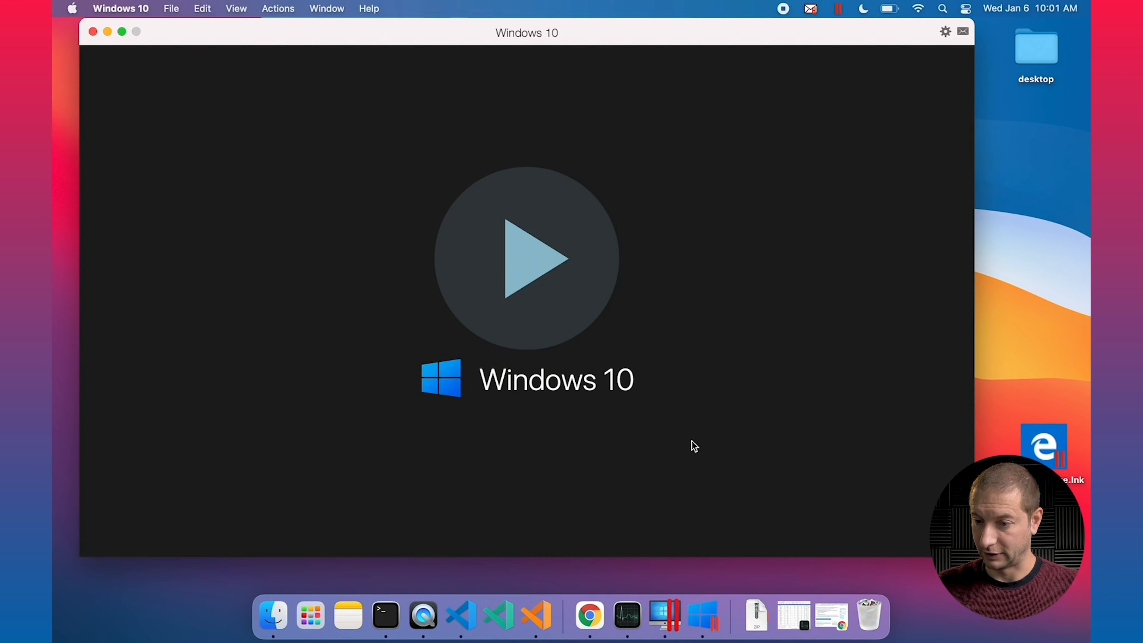
mouse_move(590, 617)
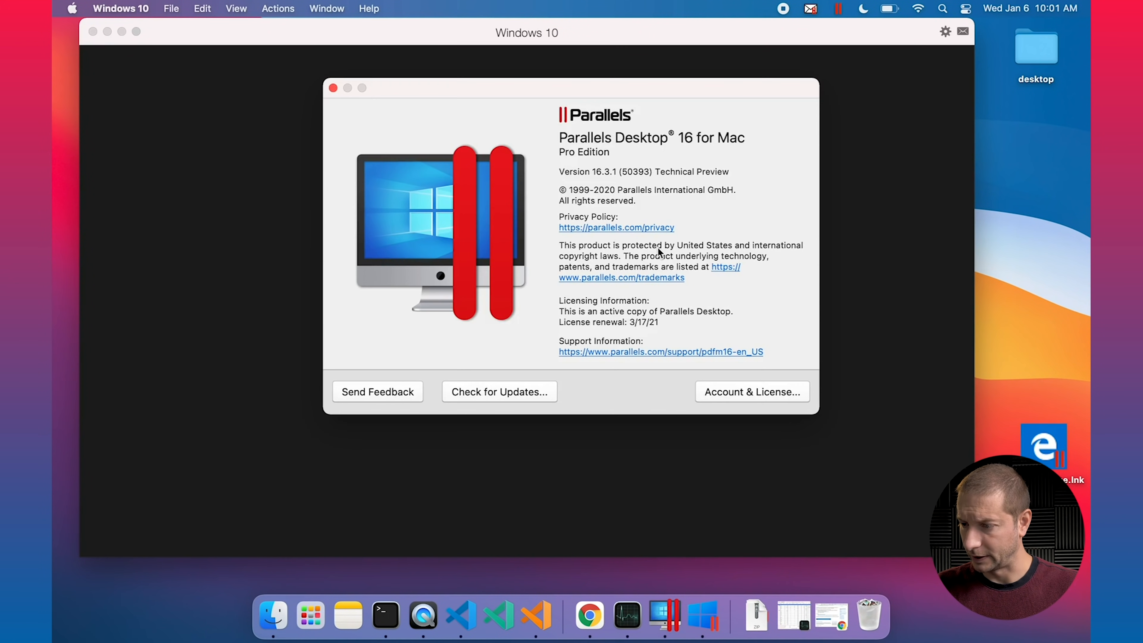
mouse_move(683, 200)
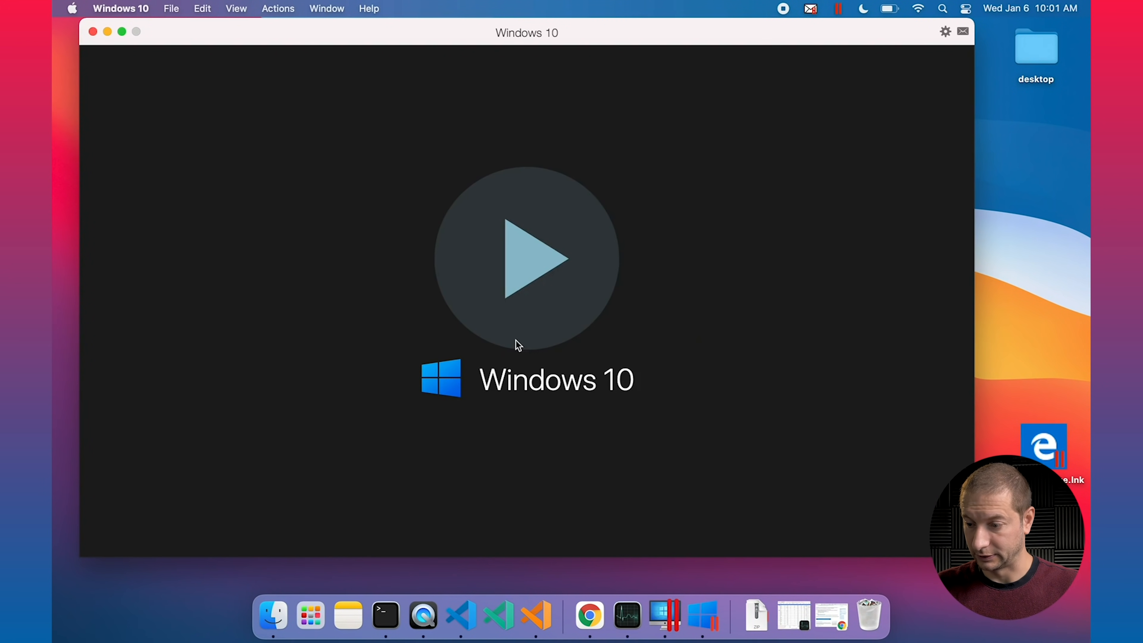
Start the Windows 10 virtual machine and let it boot to the desktop
click(527, 257)
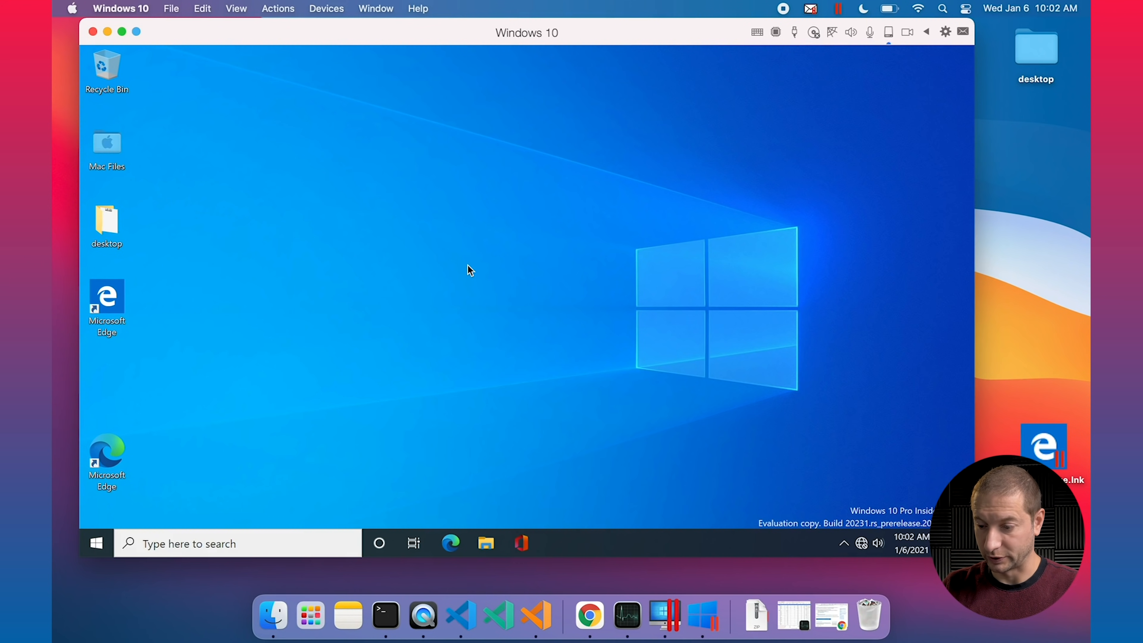
mouse_move(368, 332)
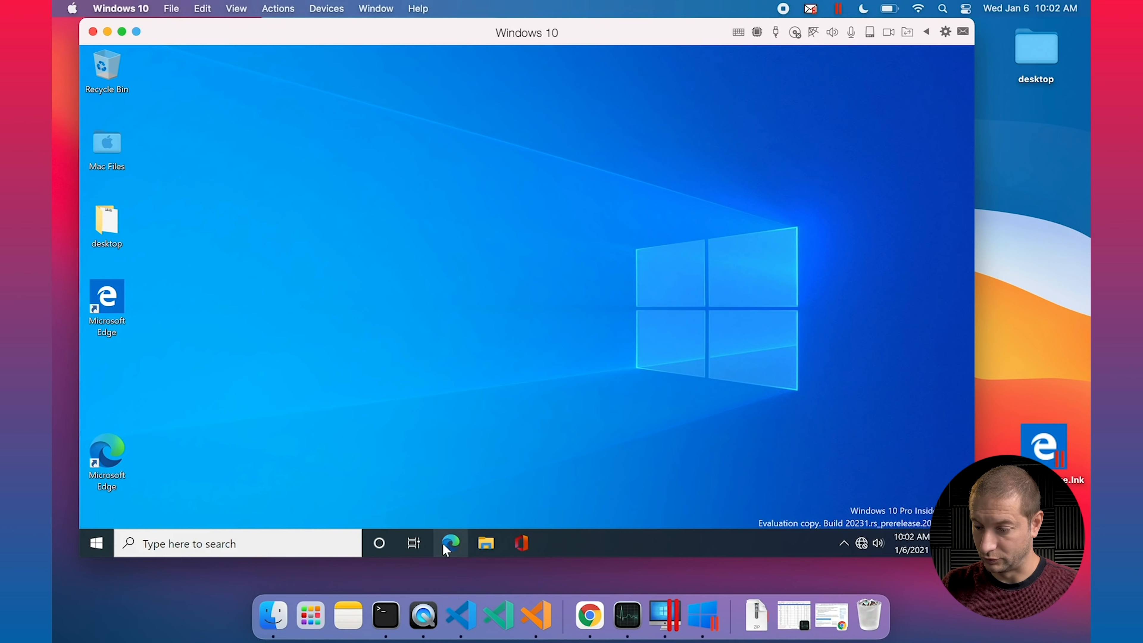
In Edge, reach the Visual Studio Community download page and reveal the downloaded installer in Downloads
click(450, 543)
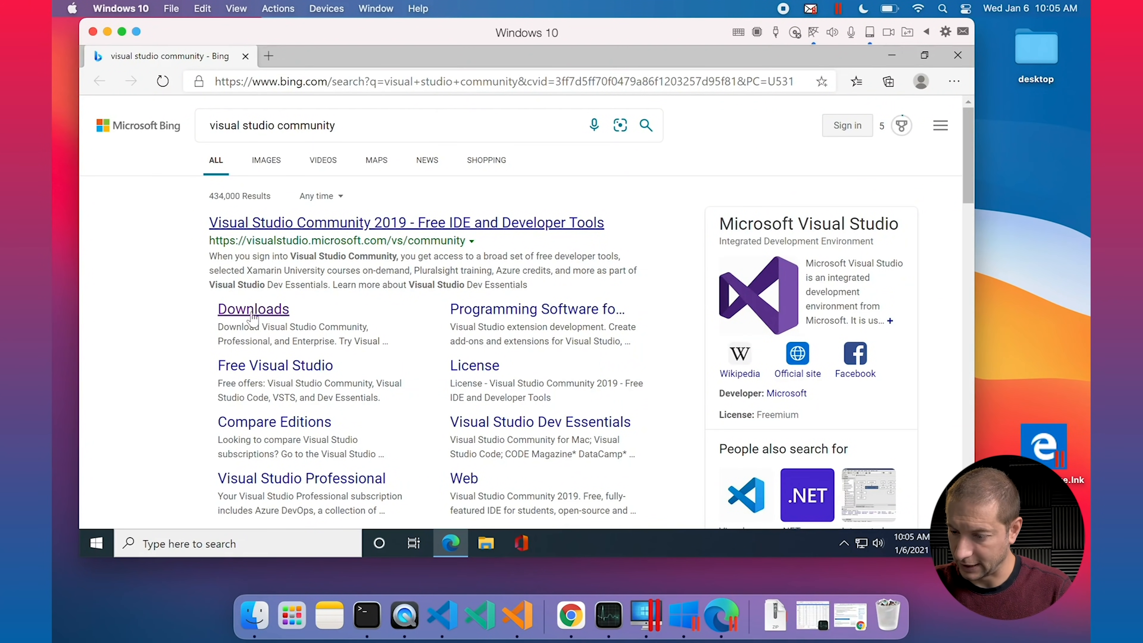
click(254, 309)
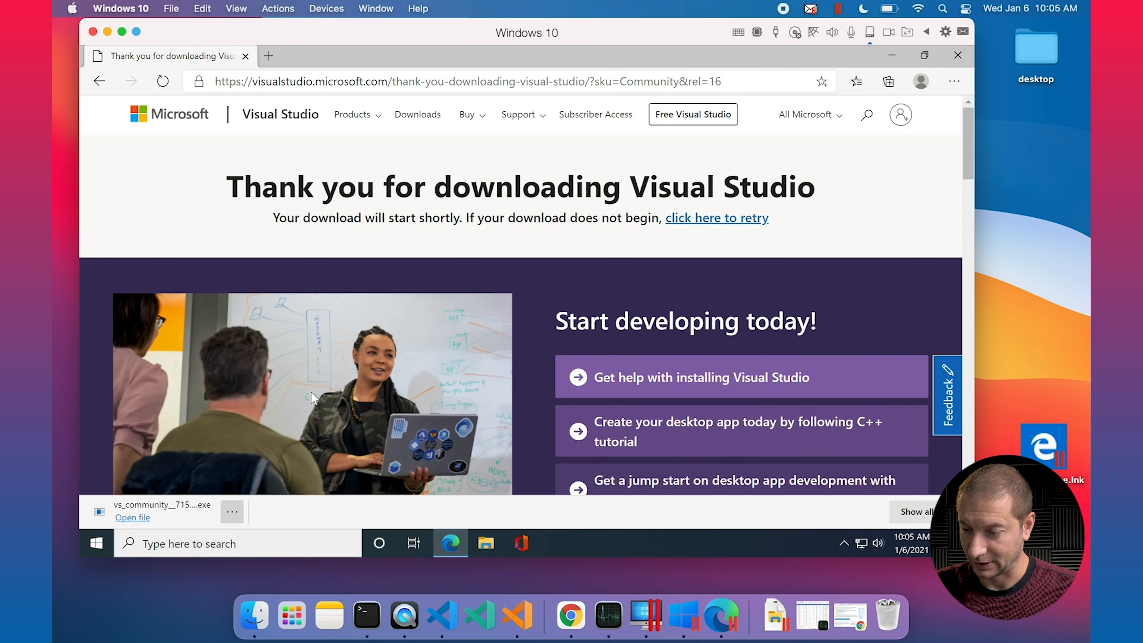
click(486, 543)
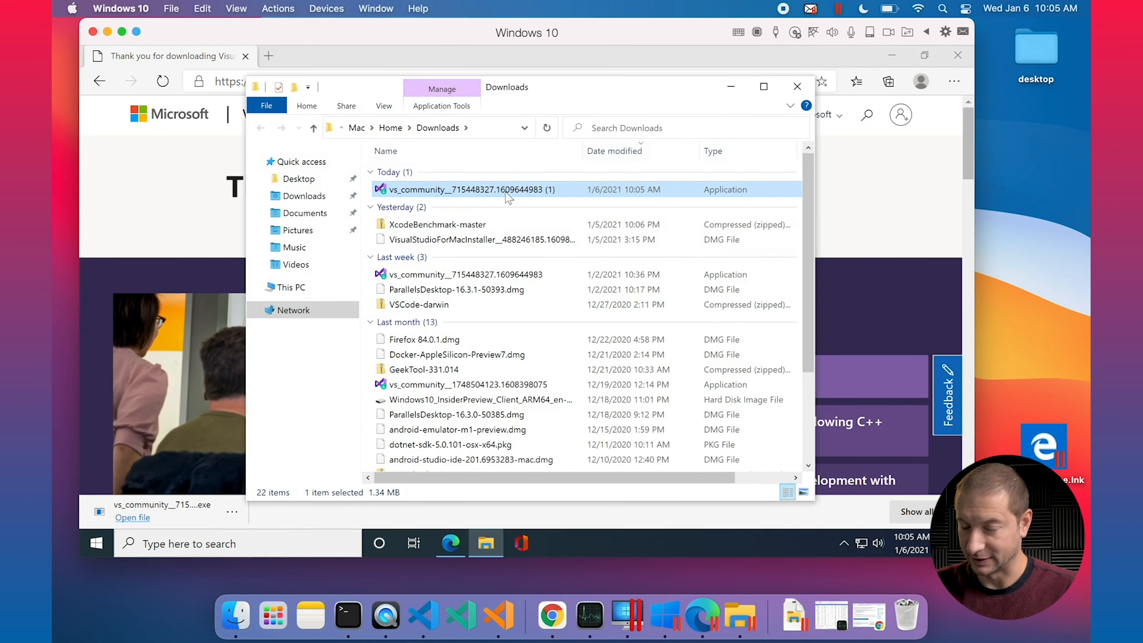
Run the vs_community installer from Downloads and approve the User Account Control prompt
double_click(500, 190)
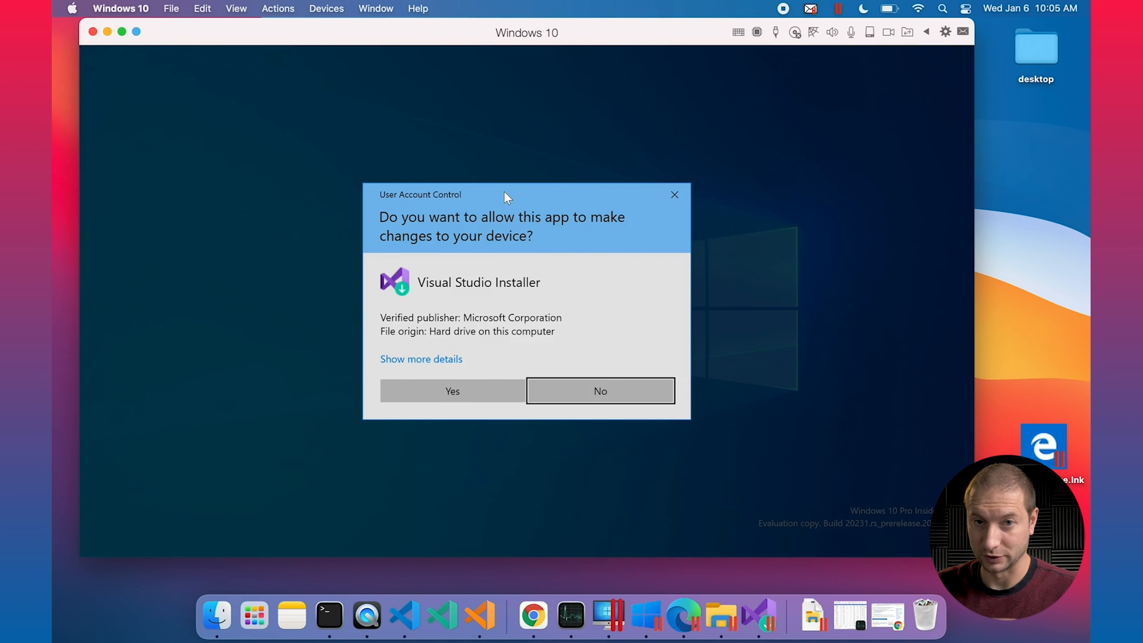
click(452, 391)
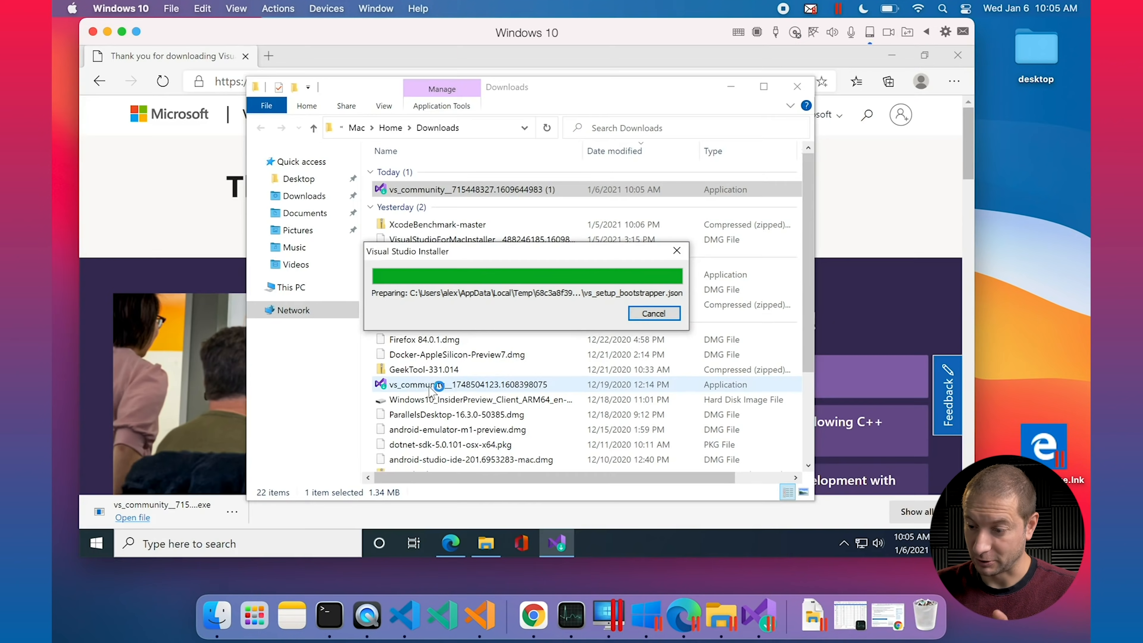